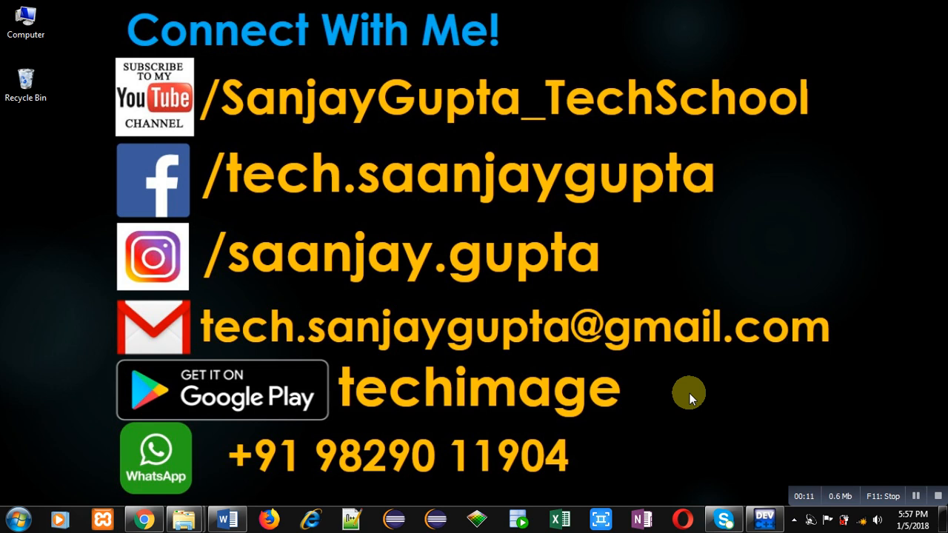
mouse_move(635, 252)
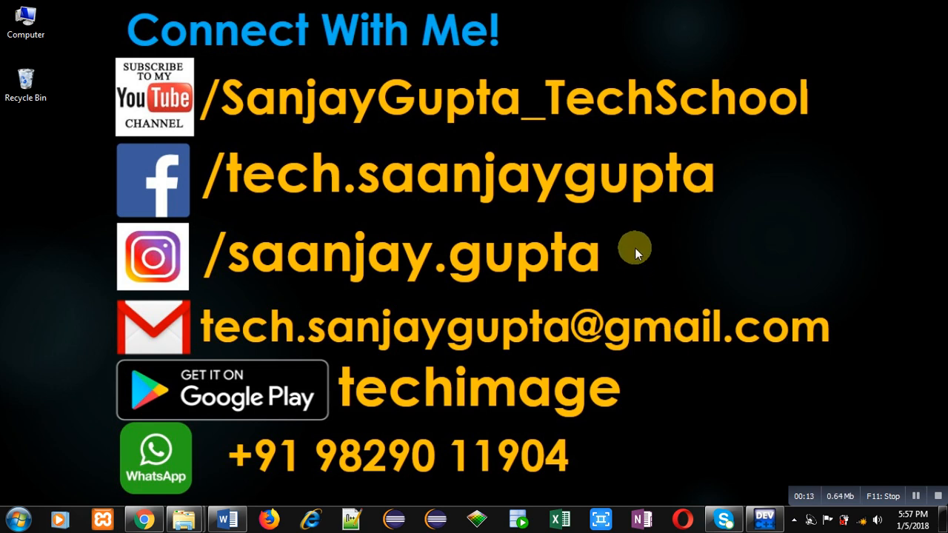
mouse_move(628, 220)
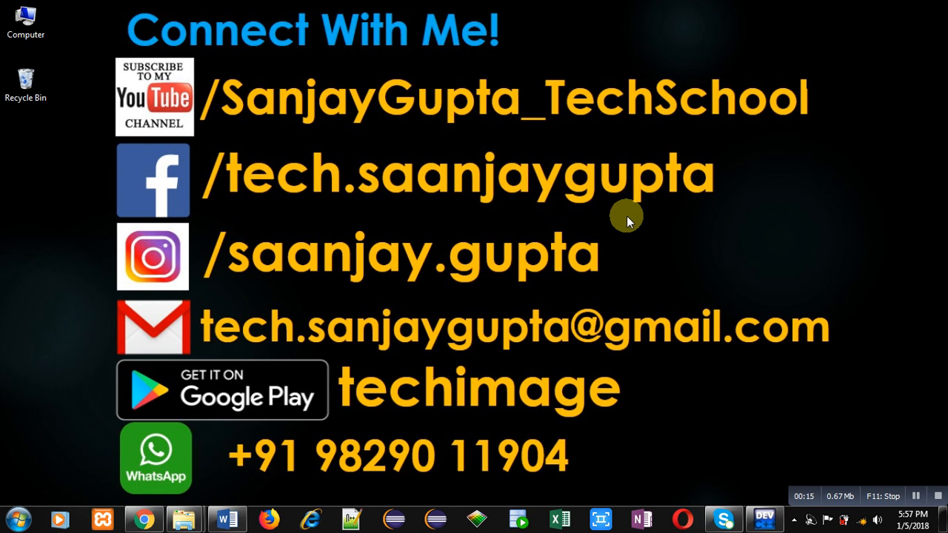
mouse_move(647, 391)
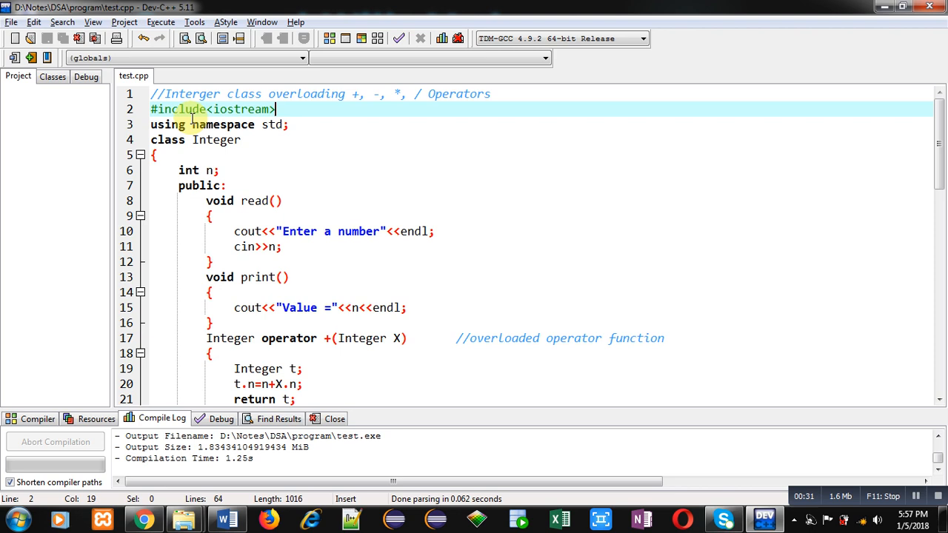
mouse_move(301, 113)
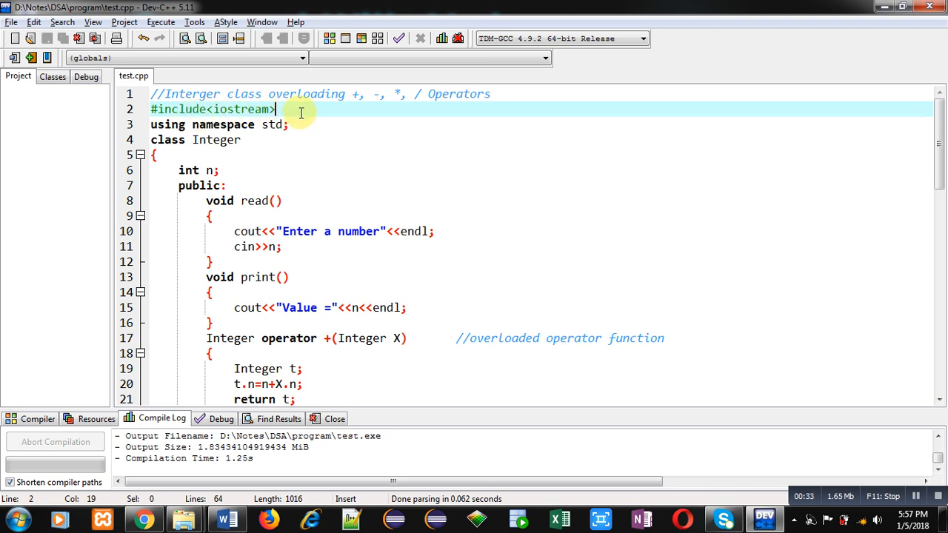
Step: Highlight the 'using namespace std' line and the 'int n' data member line in test.cpp
left_click(289, 124)
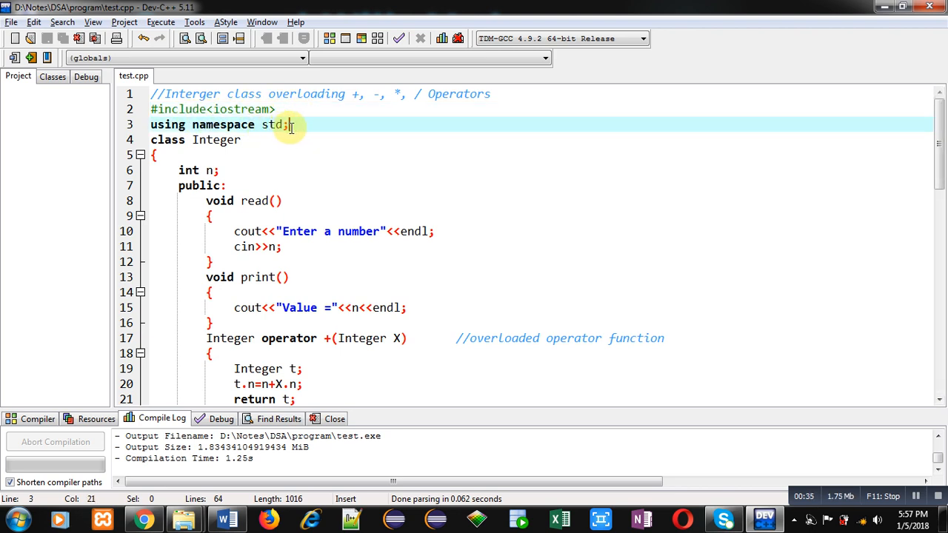
left_click(241, 140)
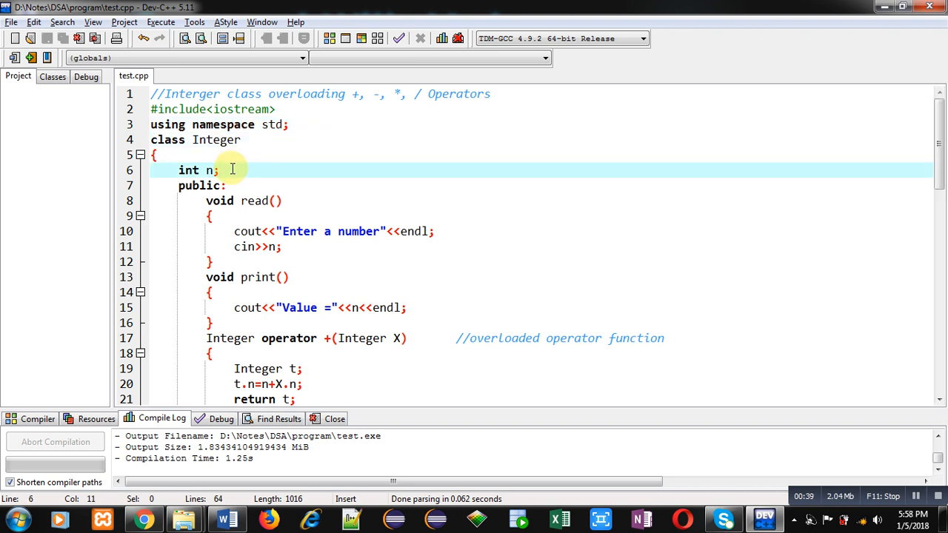
mouse_move(209, 186)
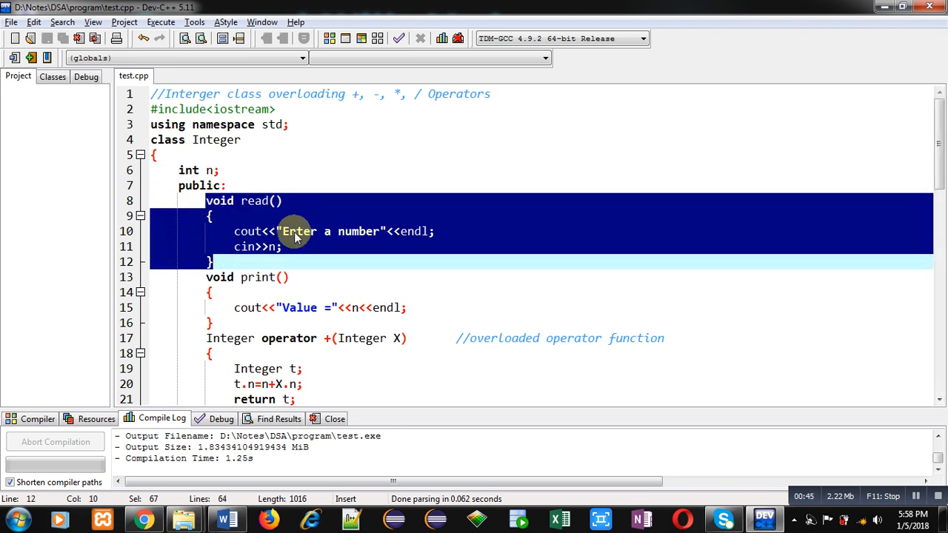
mouse_move(310, 247)
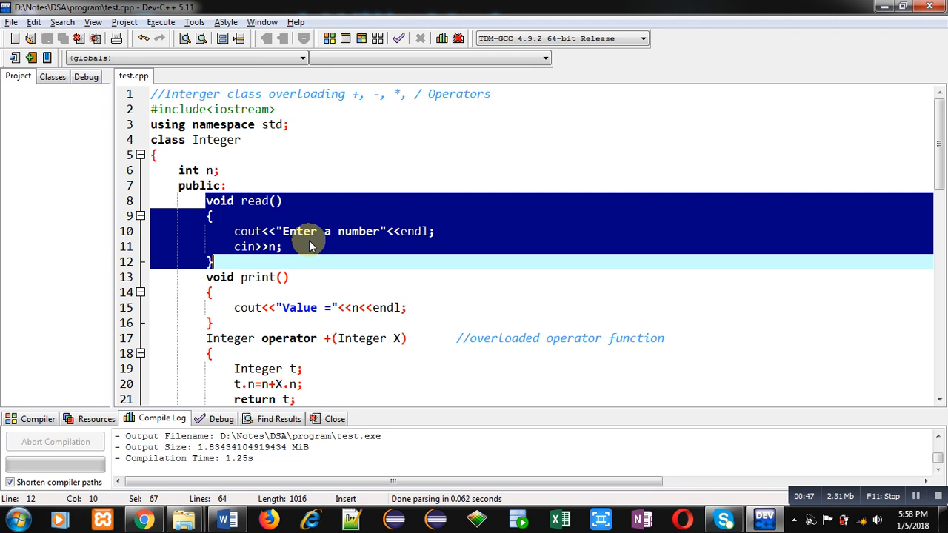
mouse_move(241, 259)
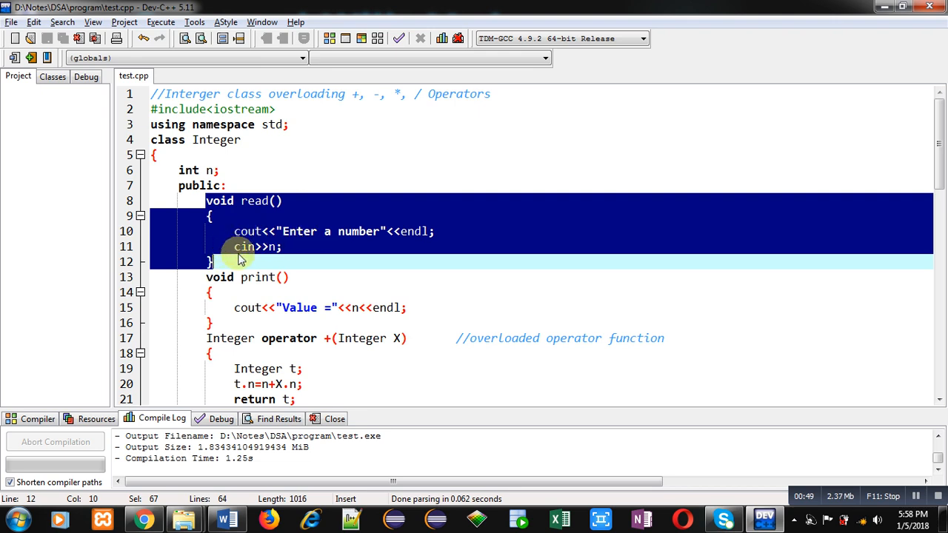
mouse_move(273, 256)
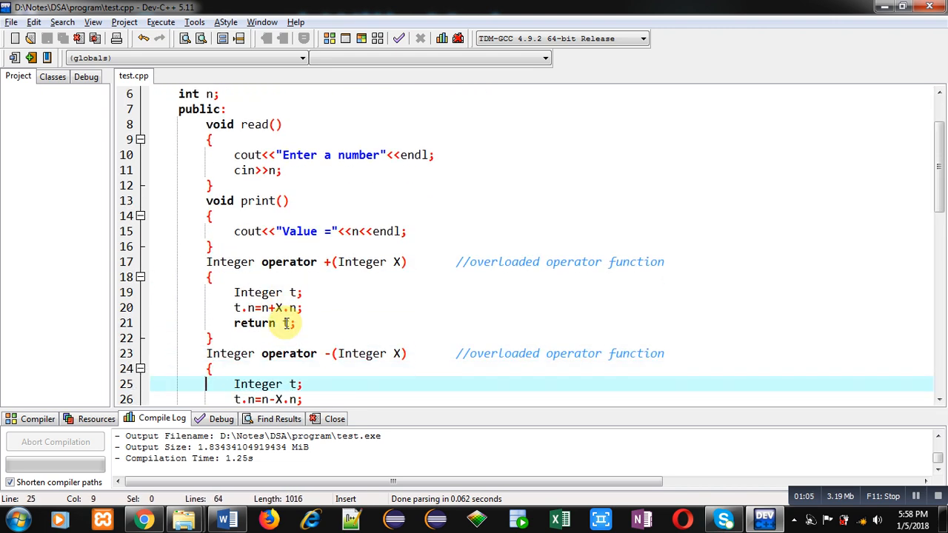
scroll("down", 3)
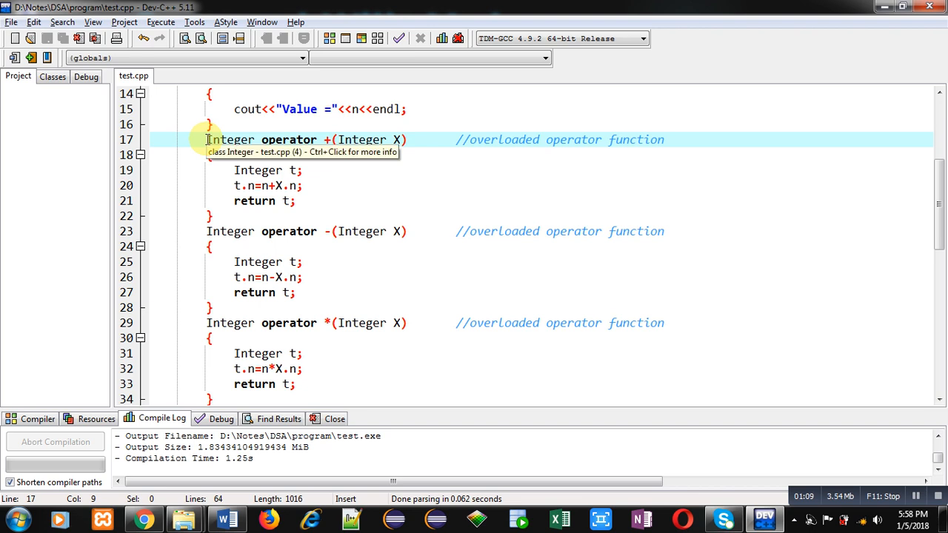
mouse_move(331, 231)
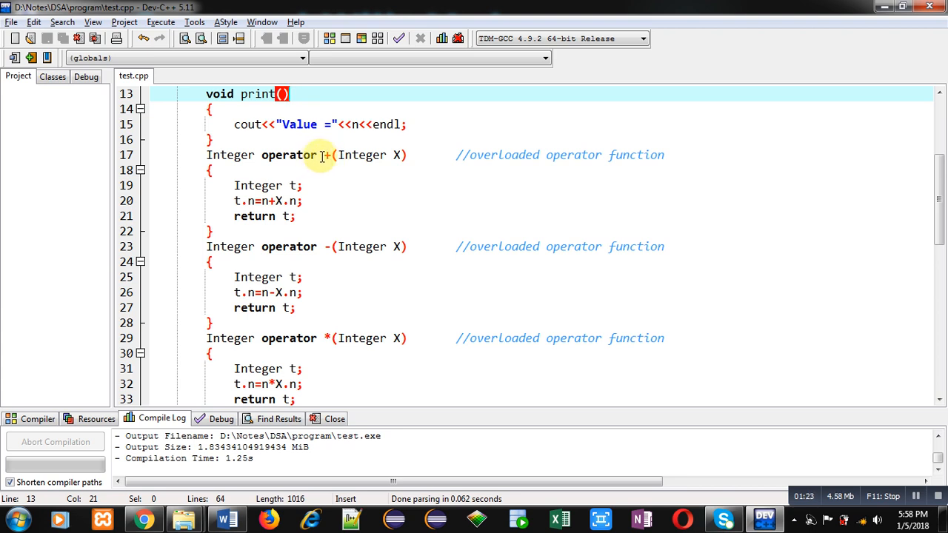
left_click(331, 154)
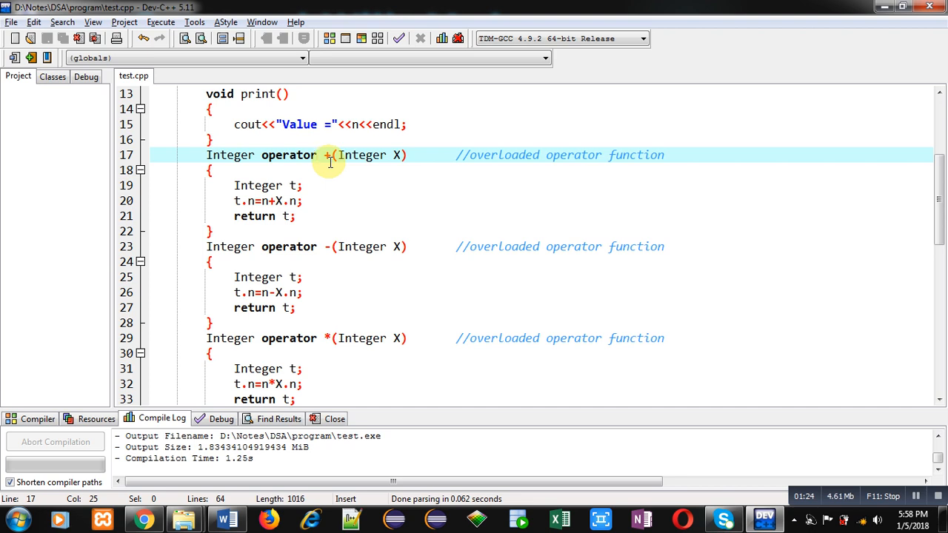
double_click(289, 155)
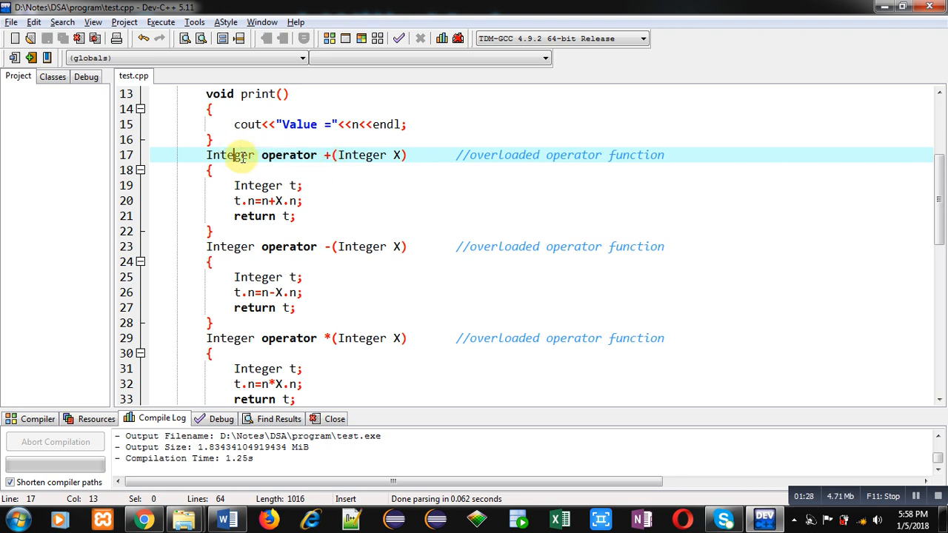
mouse_move(245, 169)
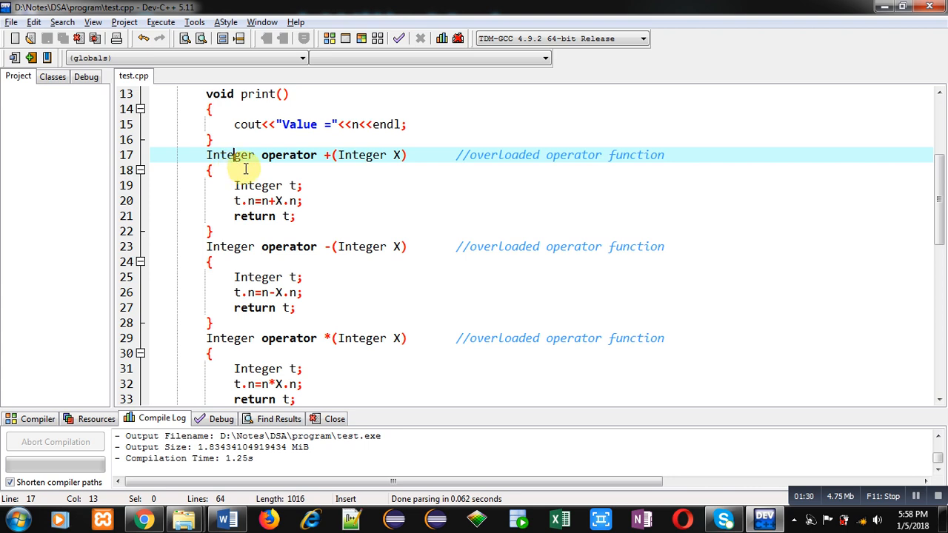
left_click(402, 155)
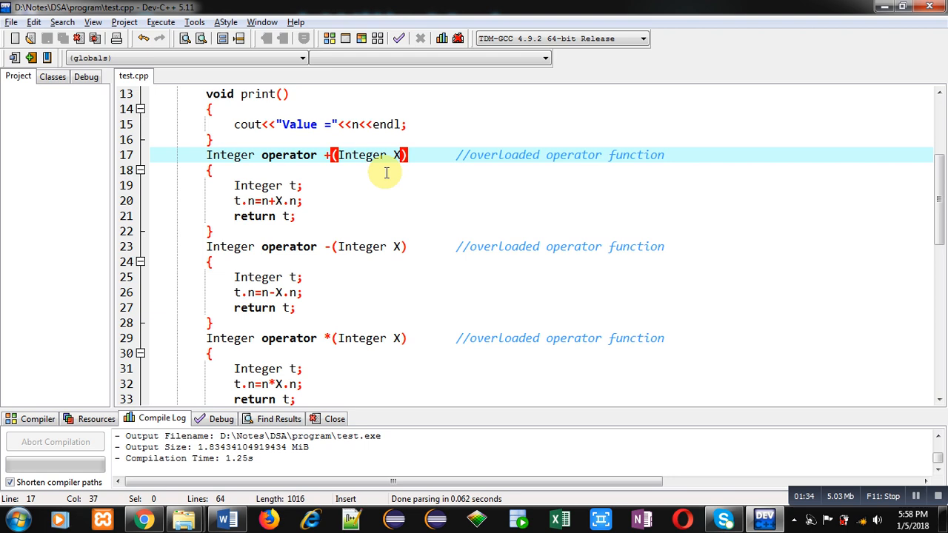
mouse_move(309, 209)
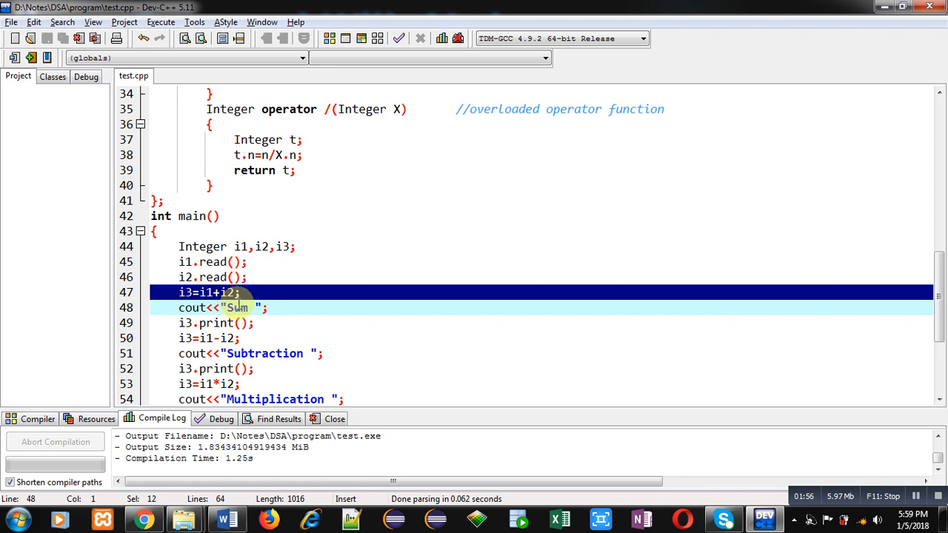
left_click(242, 247)
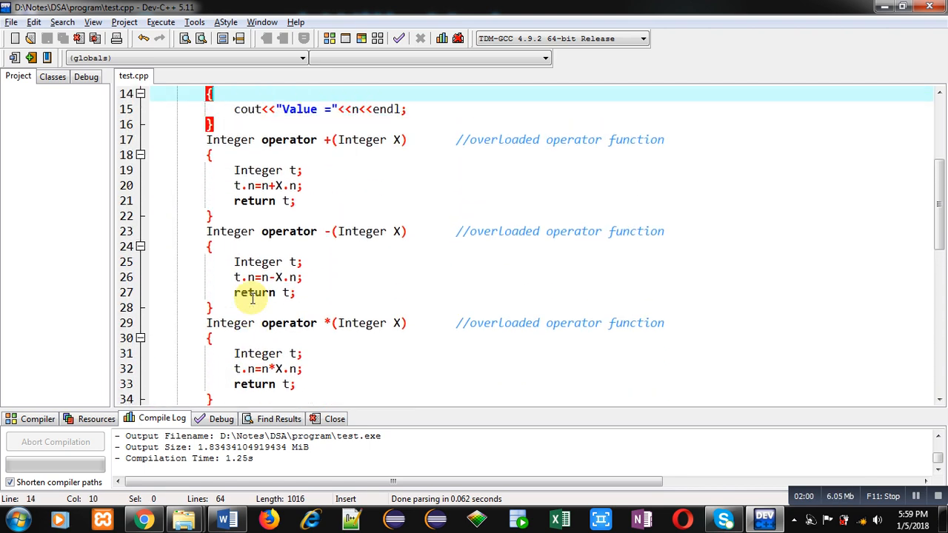
mouse_move(400, 148)
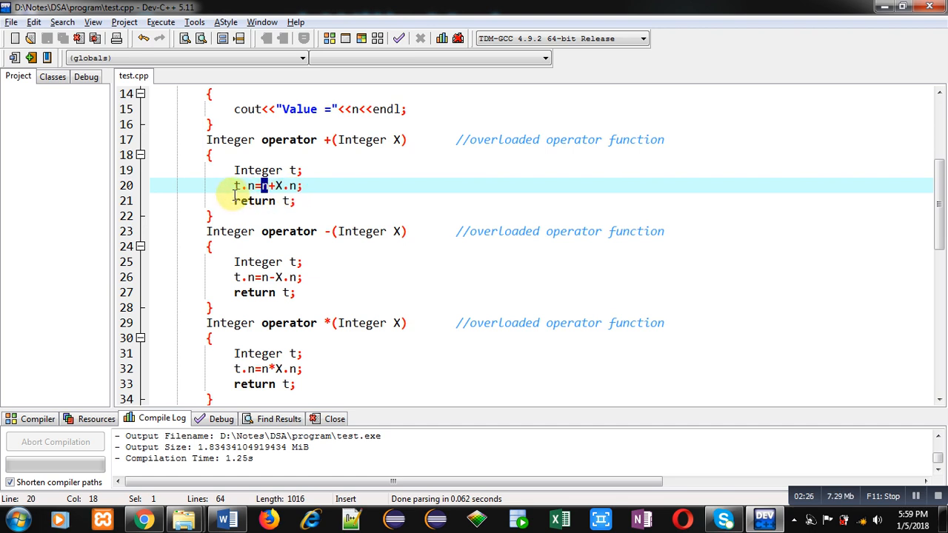
left_click(300, 201)
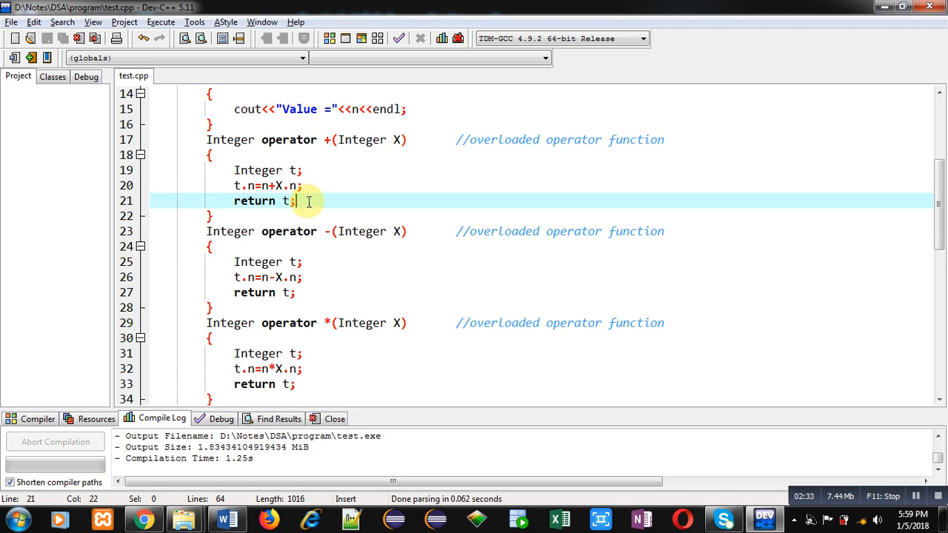
left_click(177, 231)
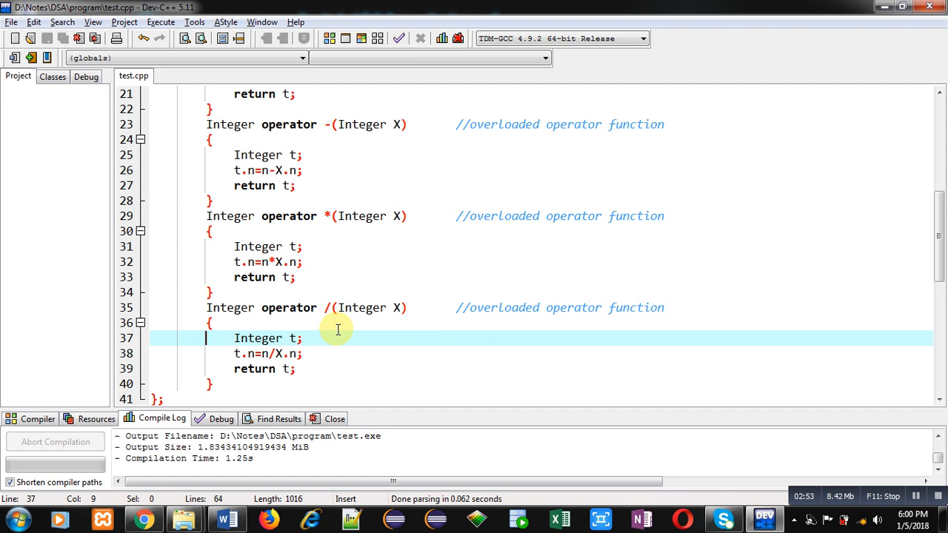
scroll("down", 3)
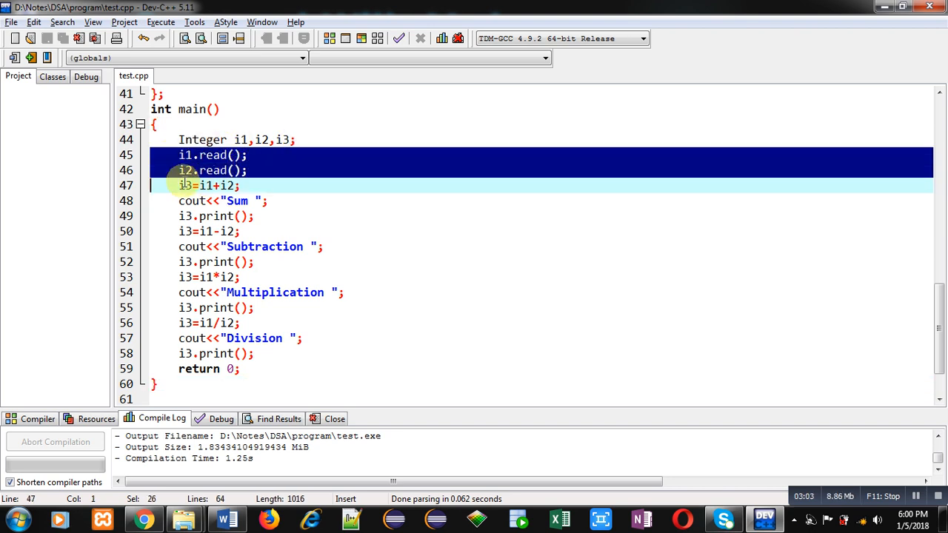
left_click(219, 185)
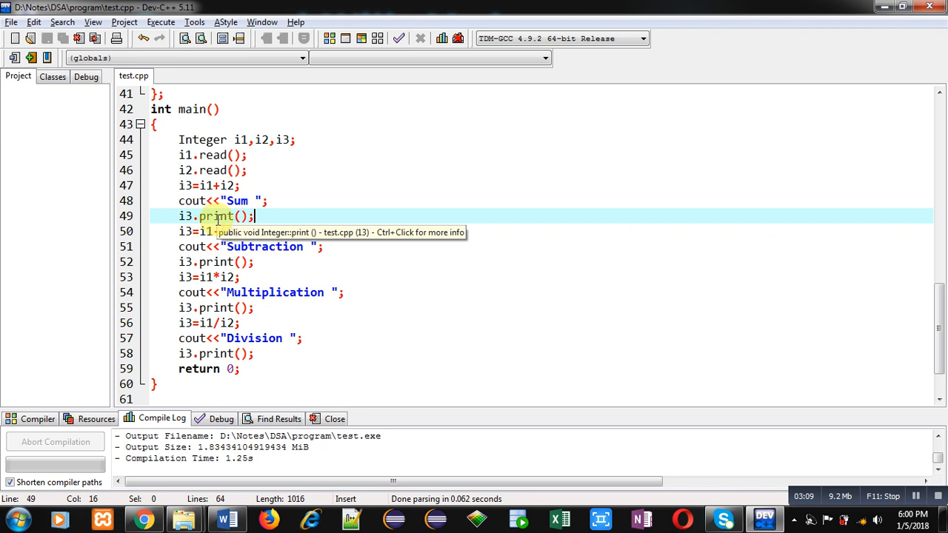
left_click(248, 231)
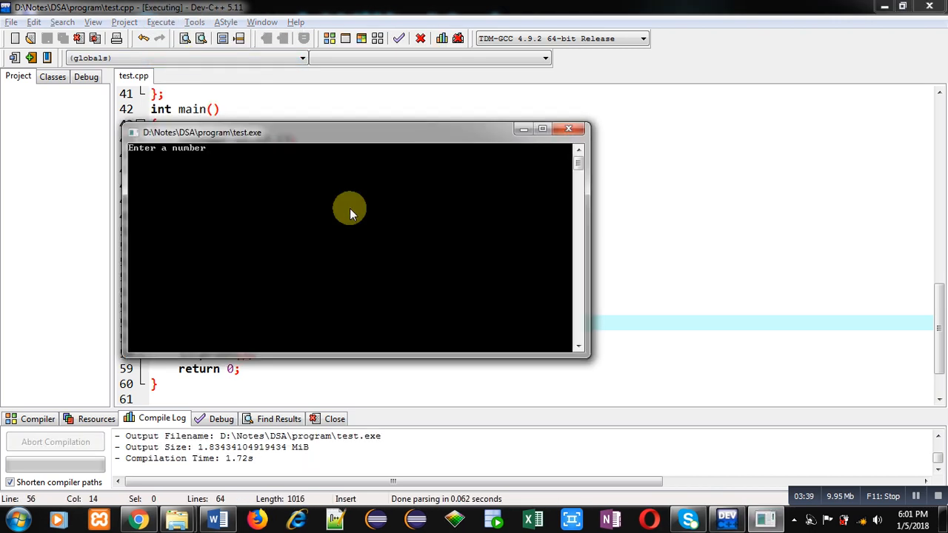
mouse_move(287, 203)
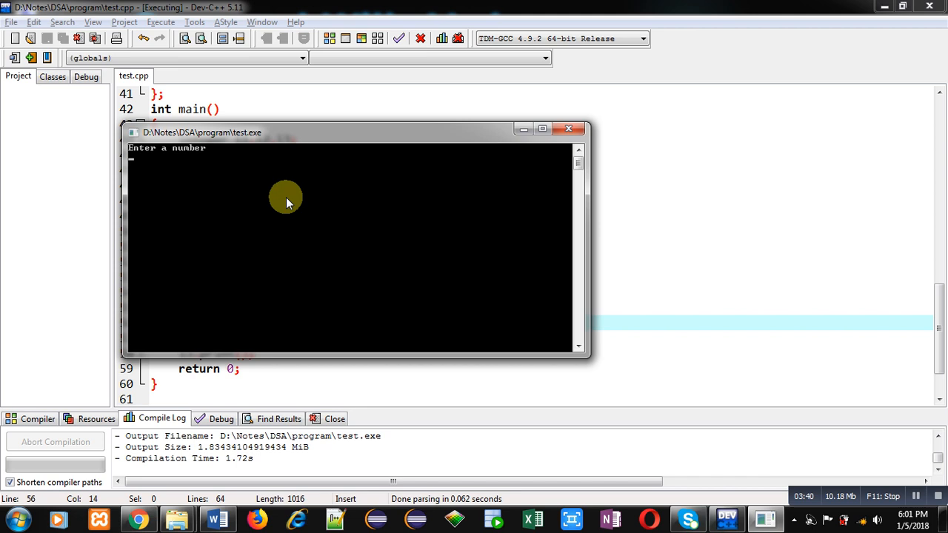
Step: Enter 4 and 2 as the two integers in the program's console
type("4")
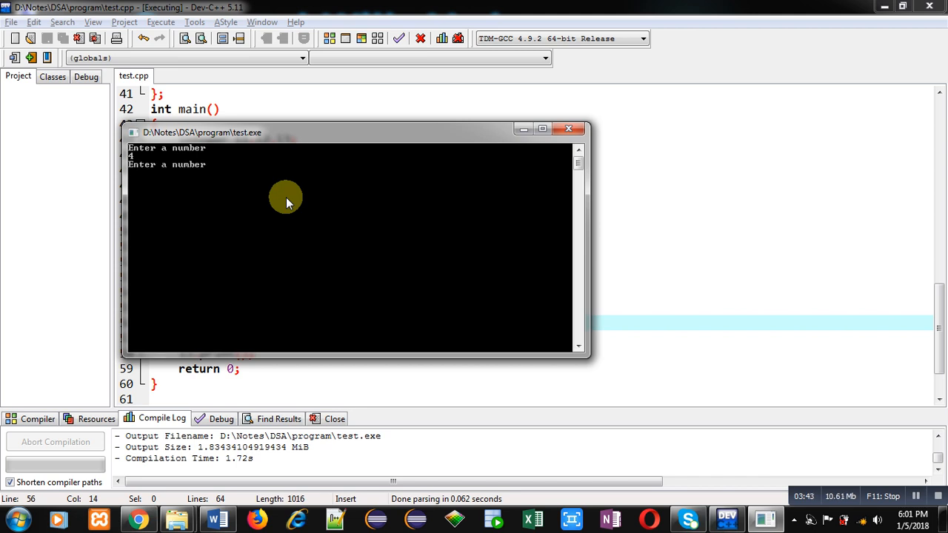
type("2")
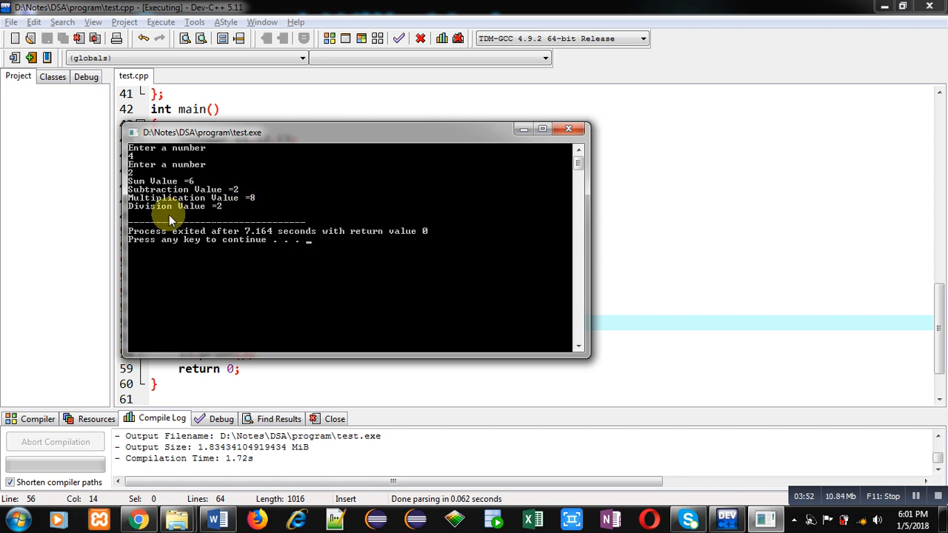
mouse_move(223, 221)
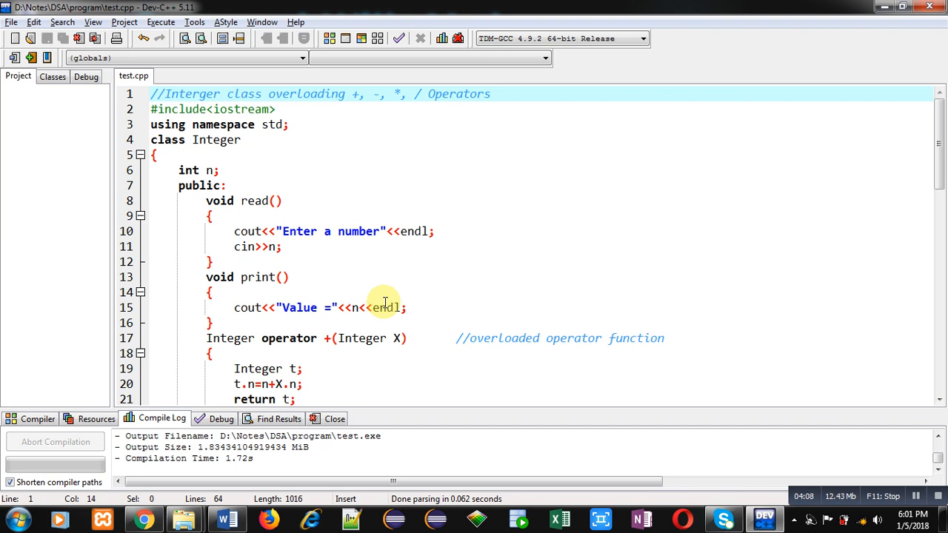
Step: Dismiss the test.exe console window to return to the source code
left_click(240, 94)
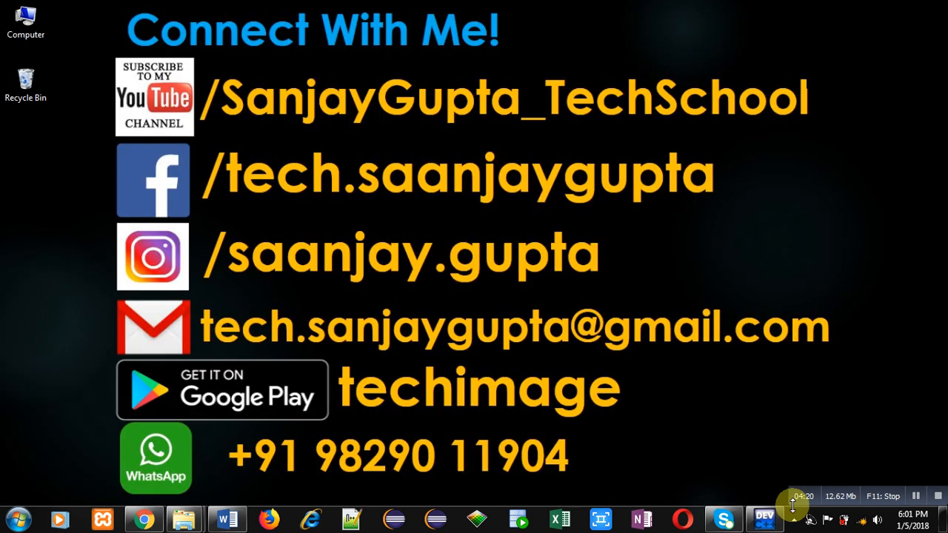
mouse_move(550, 280)
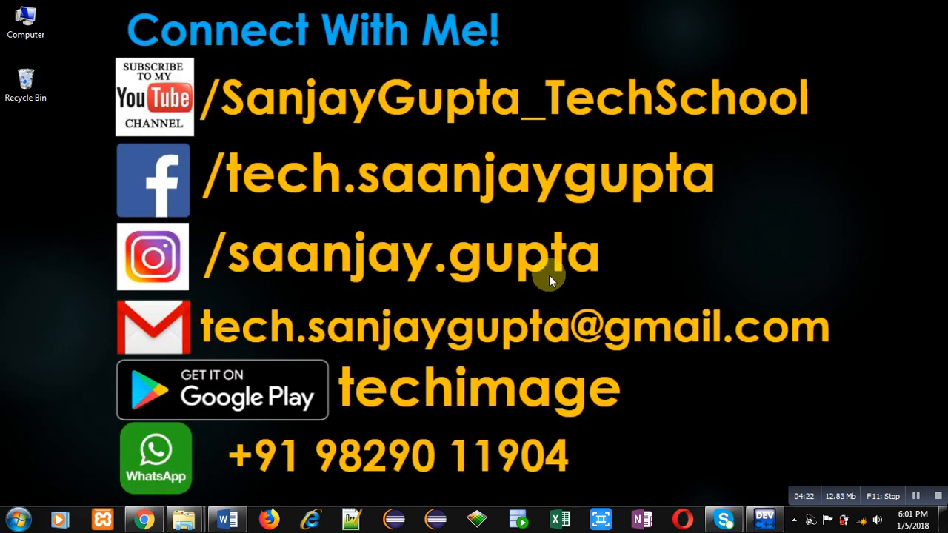
mouse_move(699, 129)
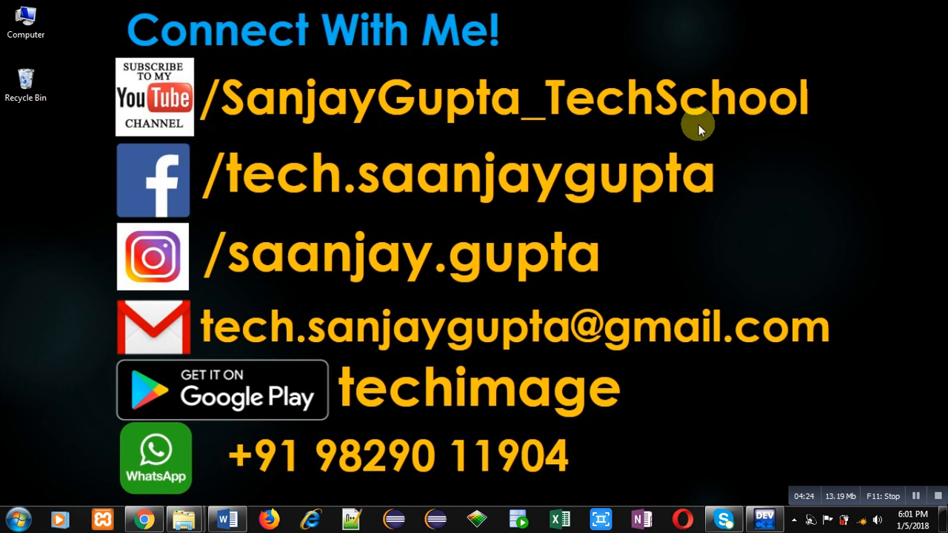